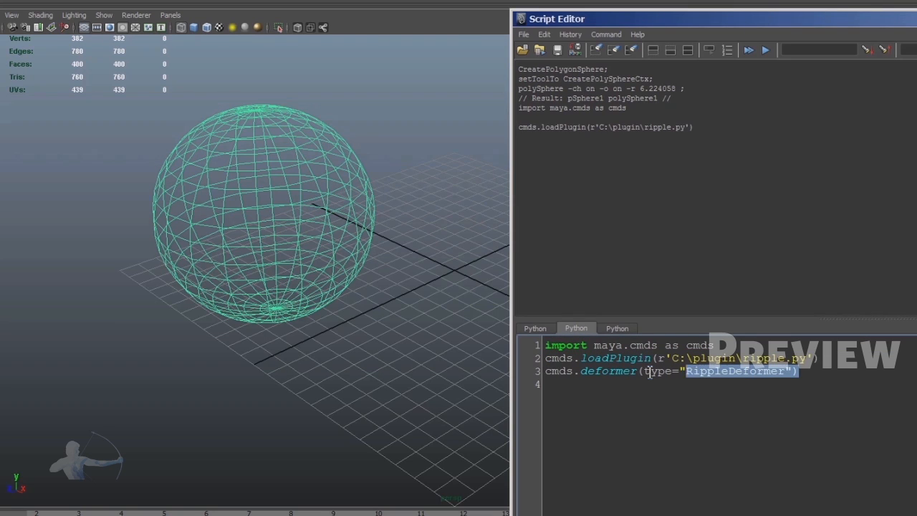
Execute the script that loads the plugin and applies the RippleDeformer to the sphere.
click(756, 48)
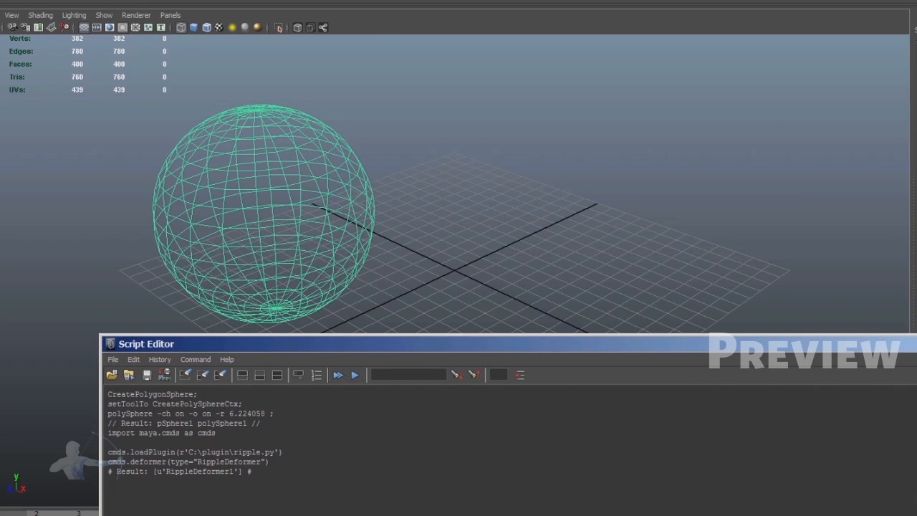
mouse_move(593, 249)
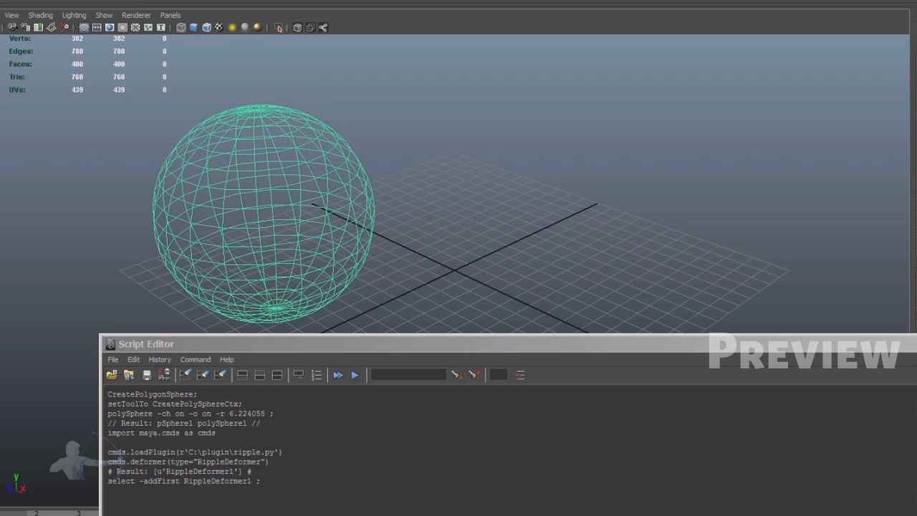
mouse_move(801, 216)
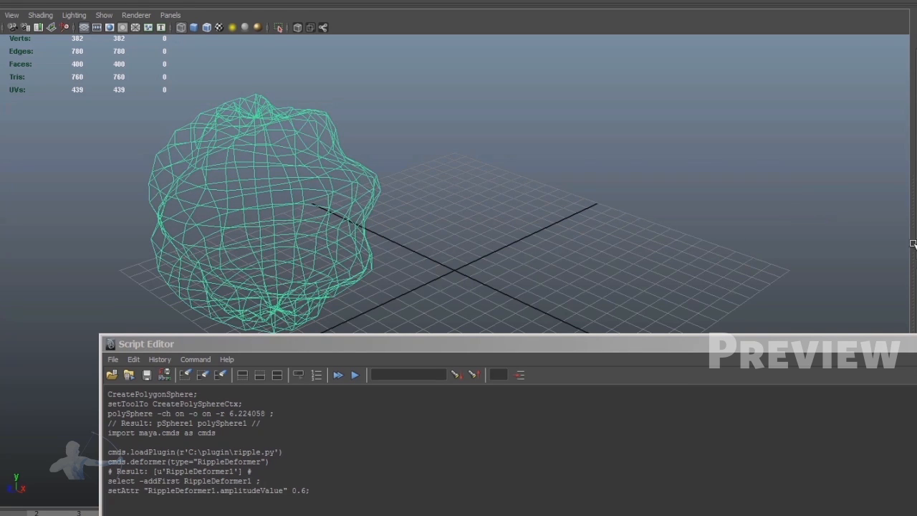
mouse_move(760, 218)
text(import)
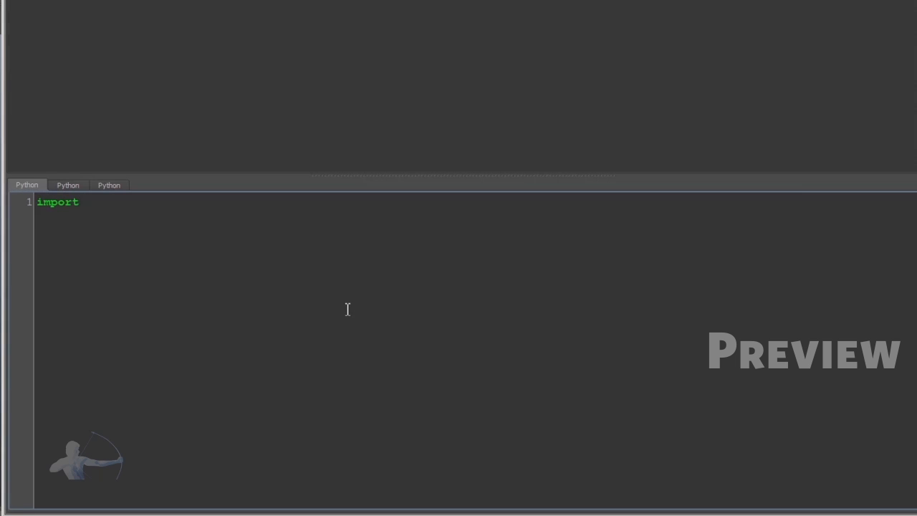
Write import sys, import maya.OpenMaya as OpenMaya and import maya.OpenMayaMPx as OpenMayaMPx.
text(sys)
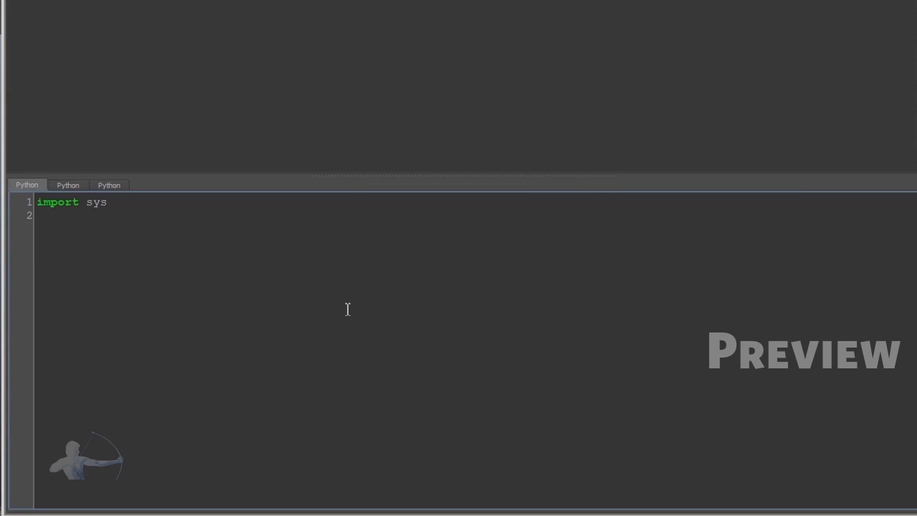
text(import)
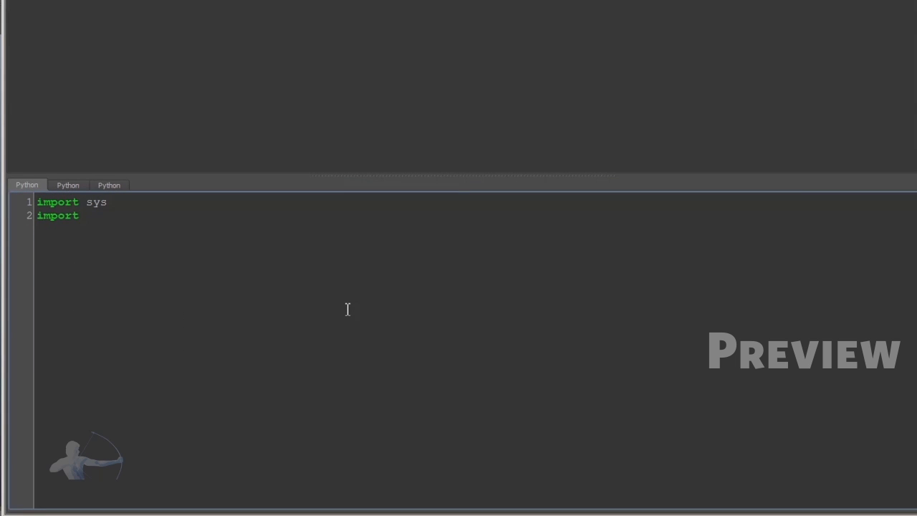
text(maya.)
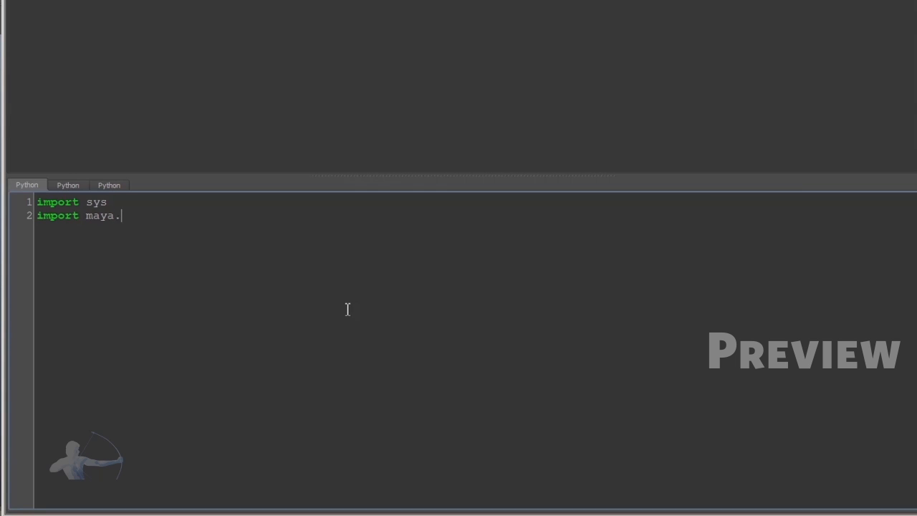
text(OpenMaya as OpenMaya)
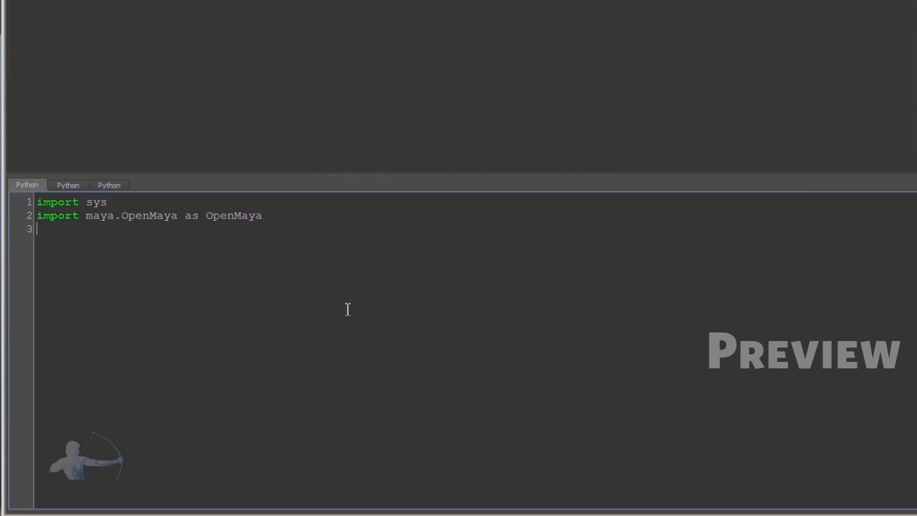
text(import m)
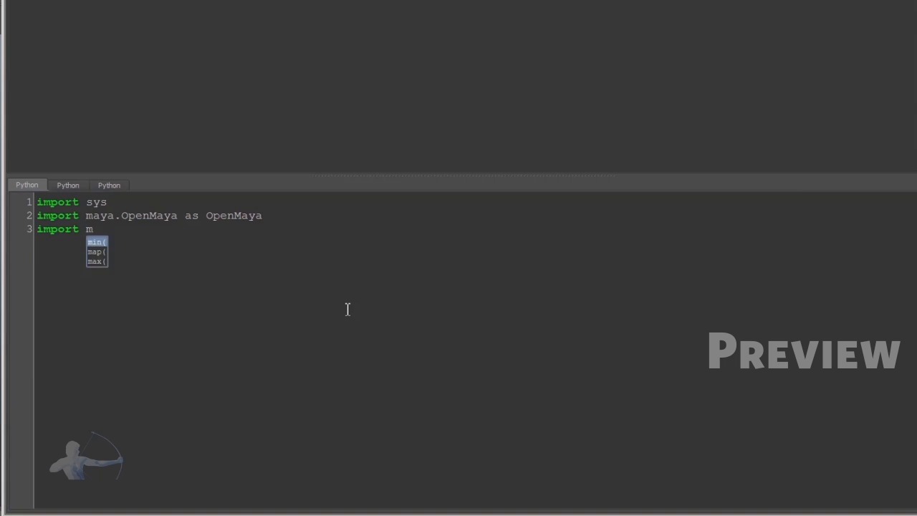
text(aya.Op)
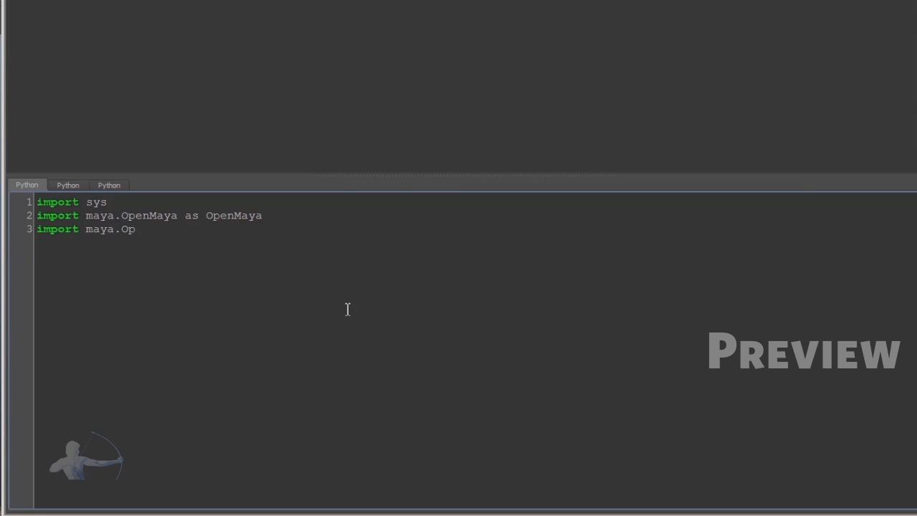
text(enMayaMPx as)
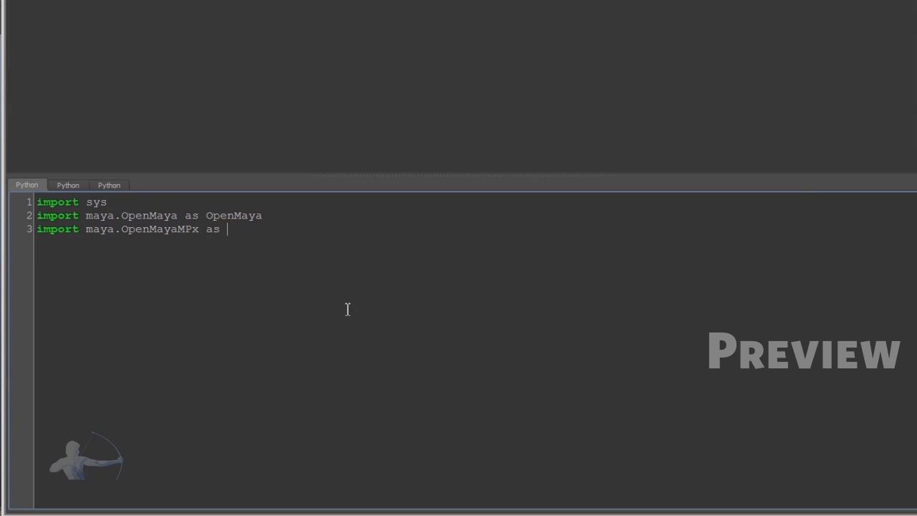
text(OpenMayaMPx)
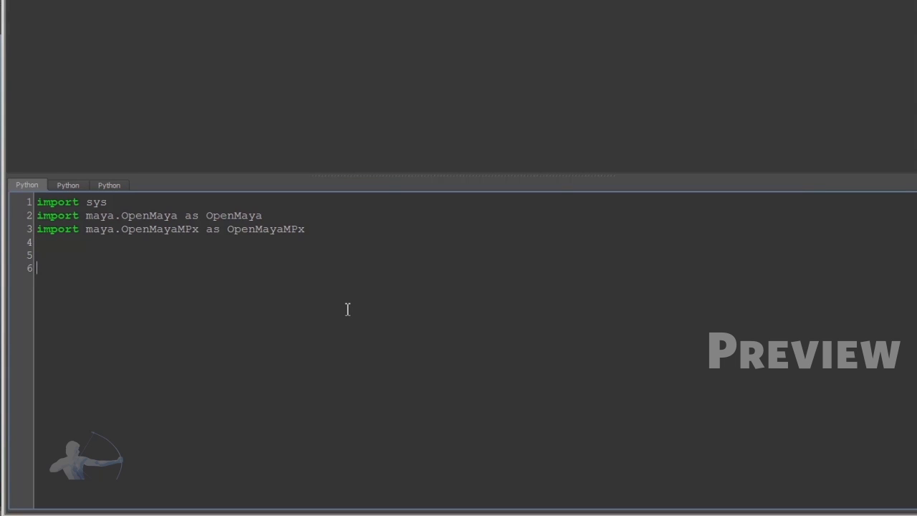
Define nodeName = "Ripple" as the plugin's node name.
text(nodeName)
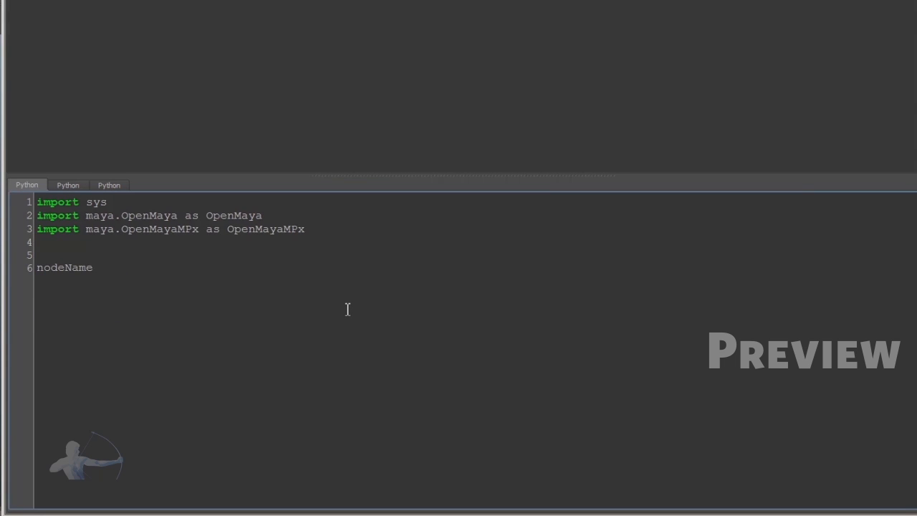
text(= ")
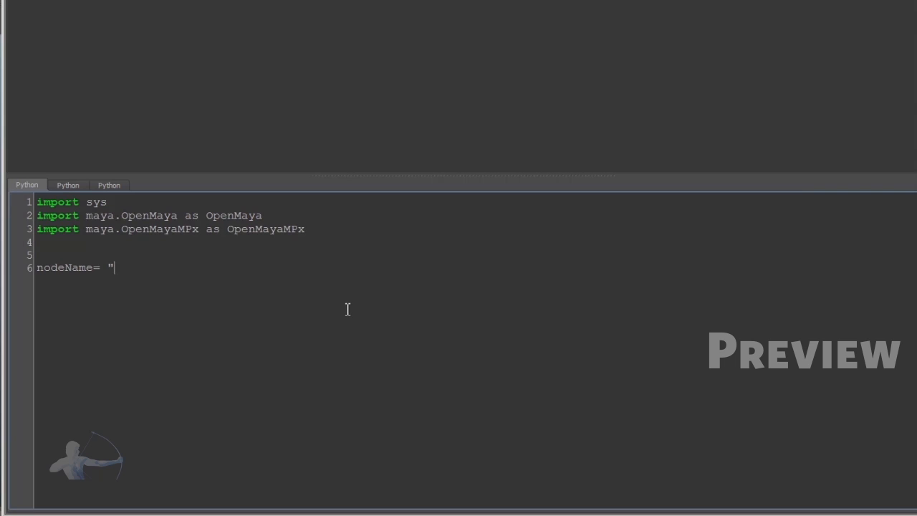
text(Ripl)
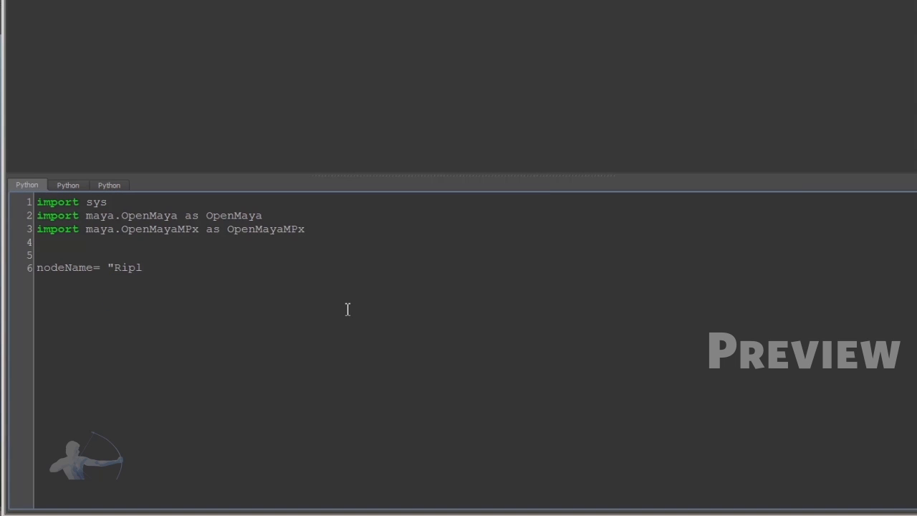
text(ple")
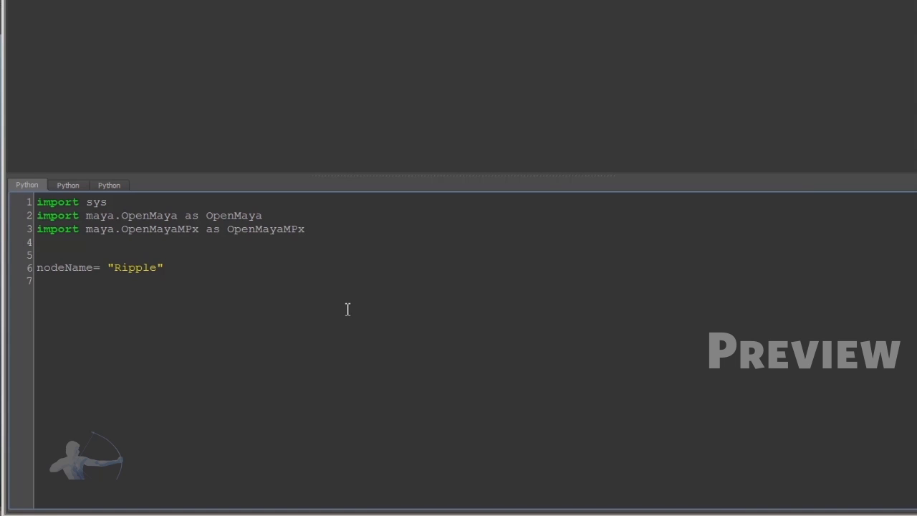
Define nodeID = OpenMaya.MTypeId(0x102fff) beneath the node name.
text(nodeID =)
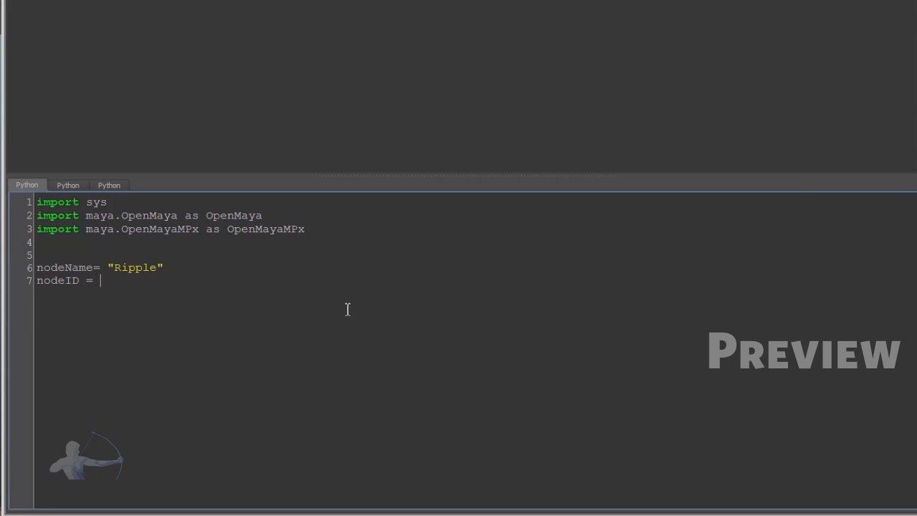
text(Ope)
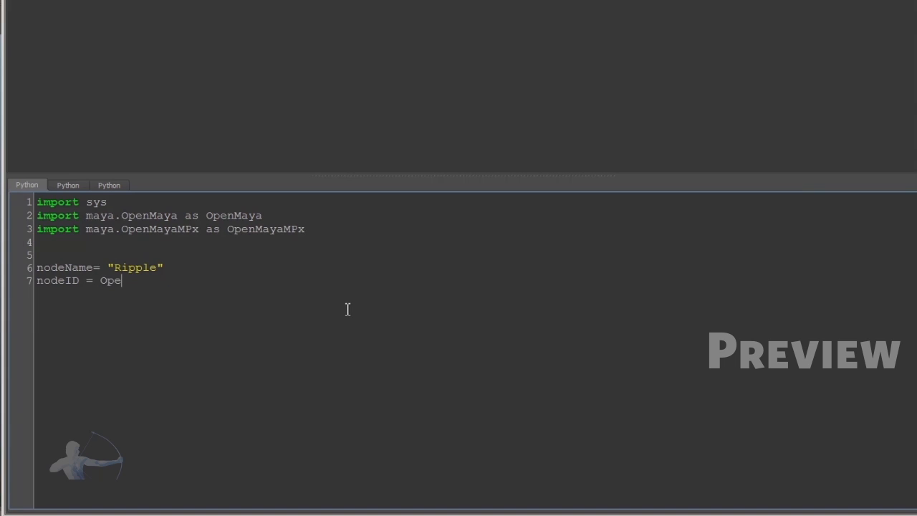
text(nMaya)
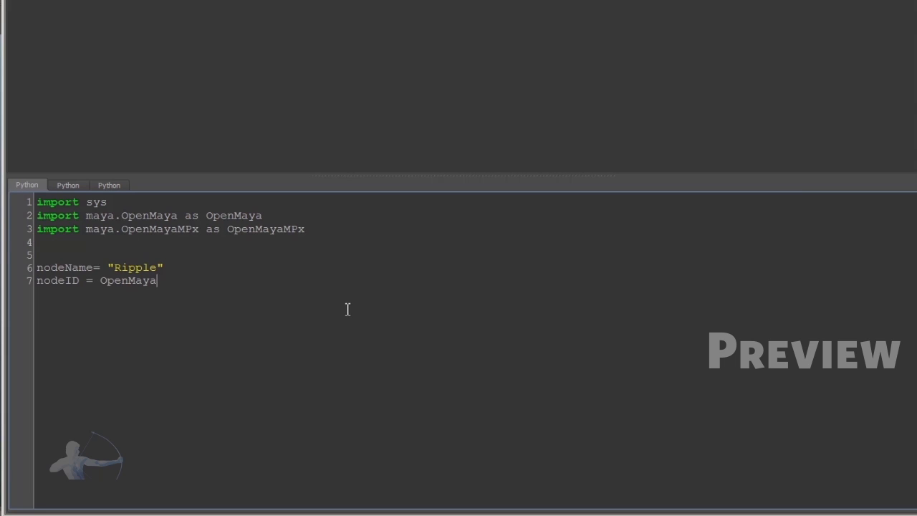
text(.MTyp)
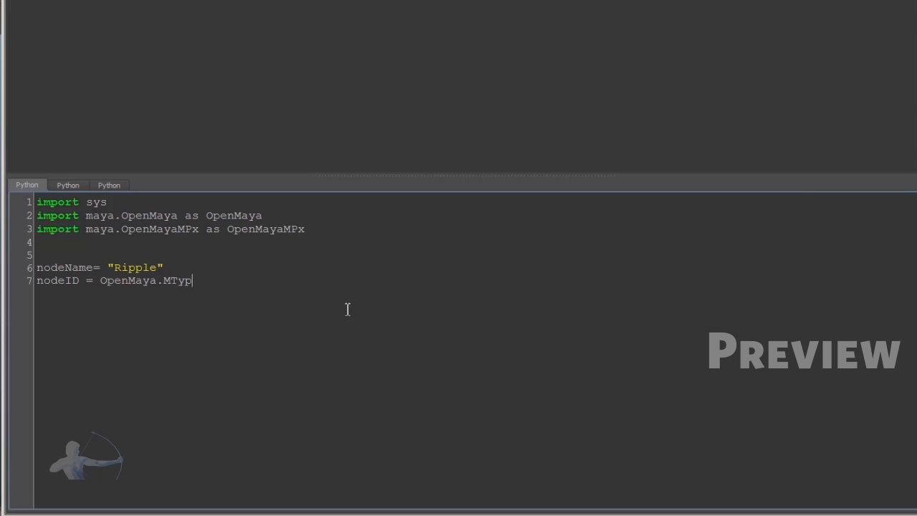
text(eId)
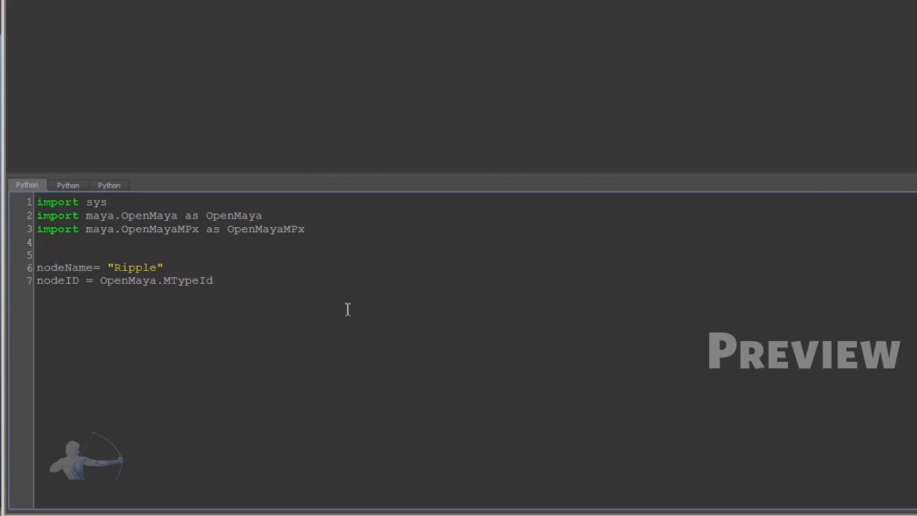
text(())
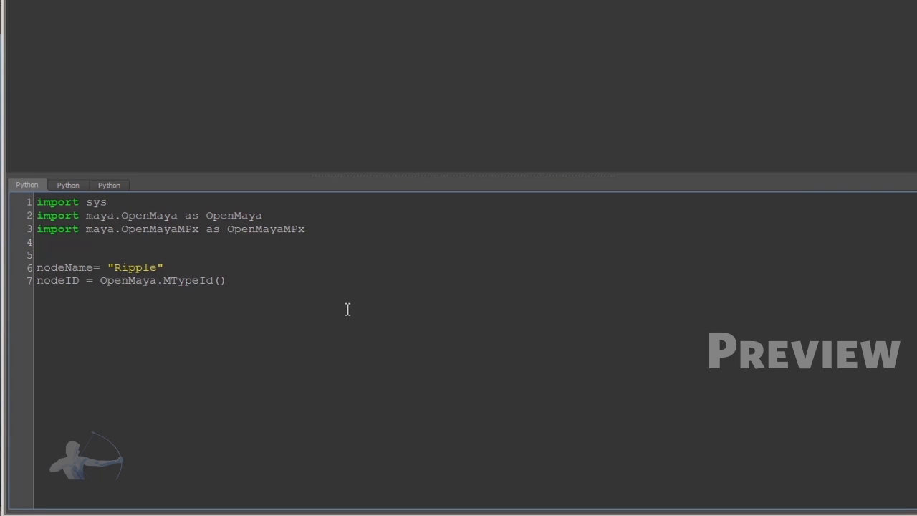
text(0x)
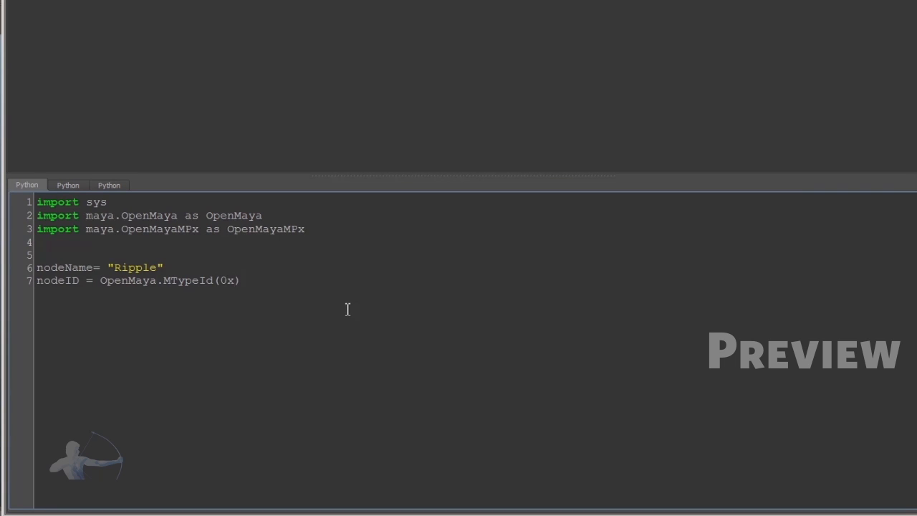
text(102fff)
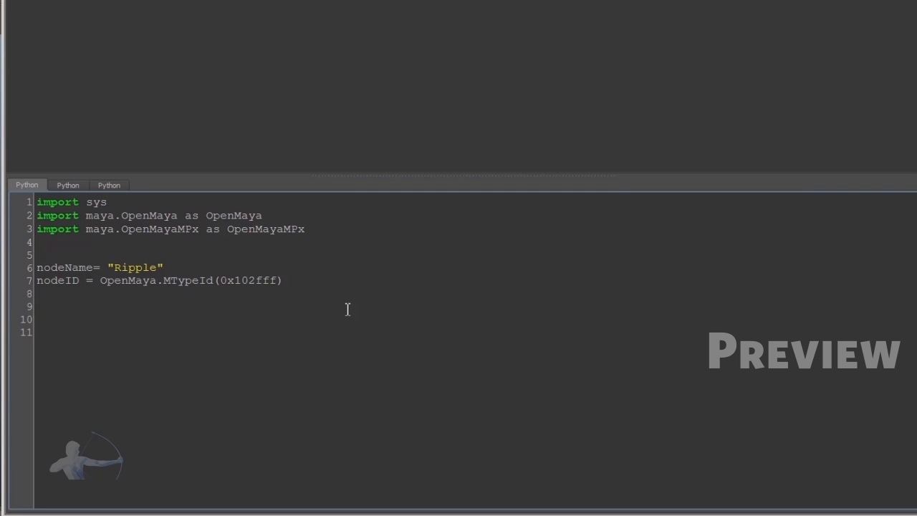
Declare class Ripple() and start its docstring with Commands ----> MPxCommand.
text(class Ri)
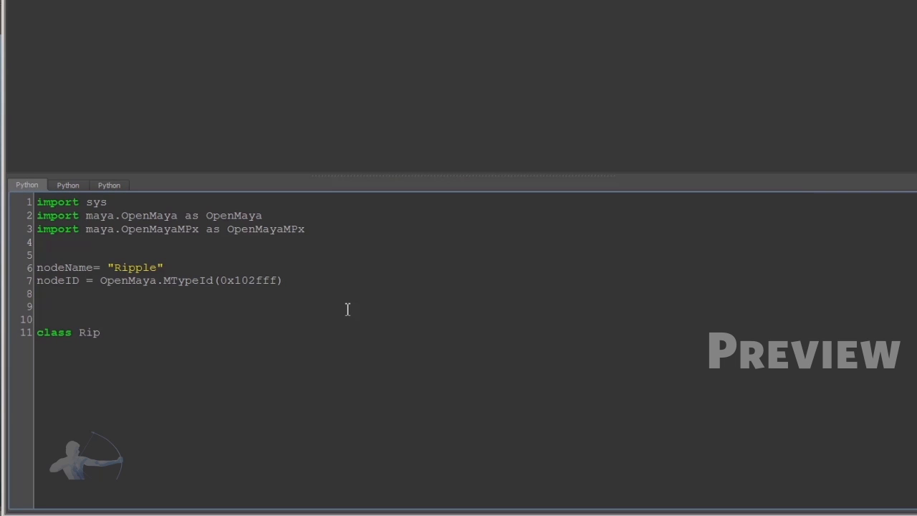
text(ple():)
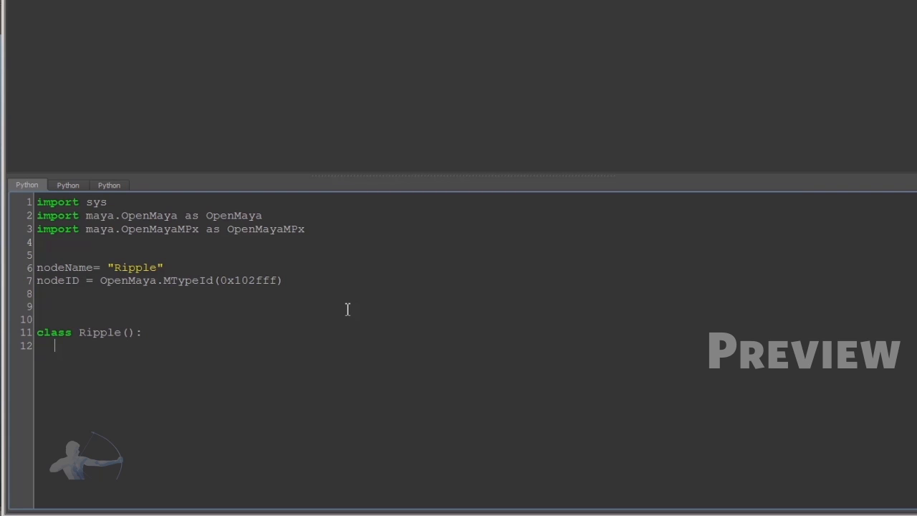
text(''')
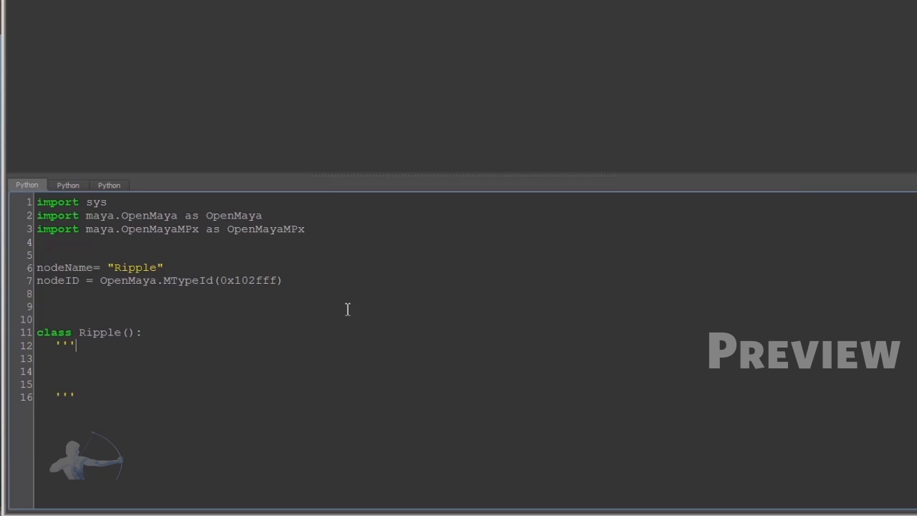
text(Com)
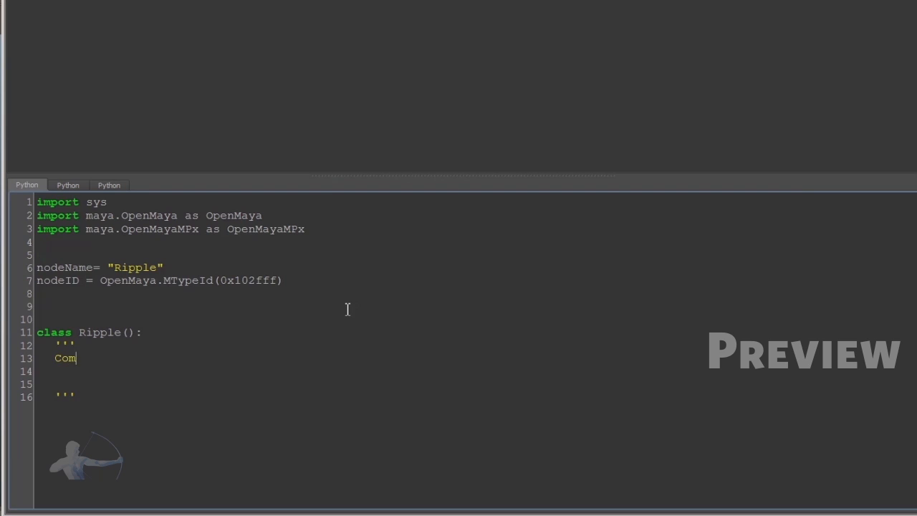
text(mands)
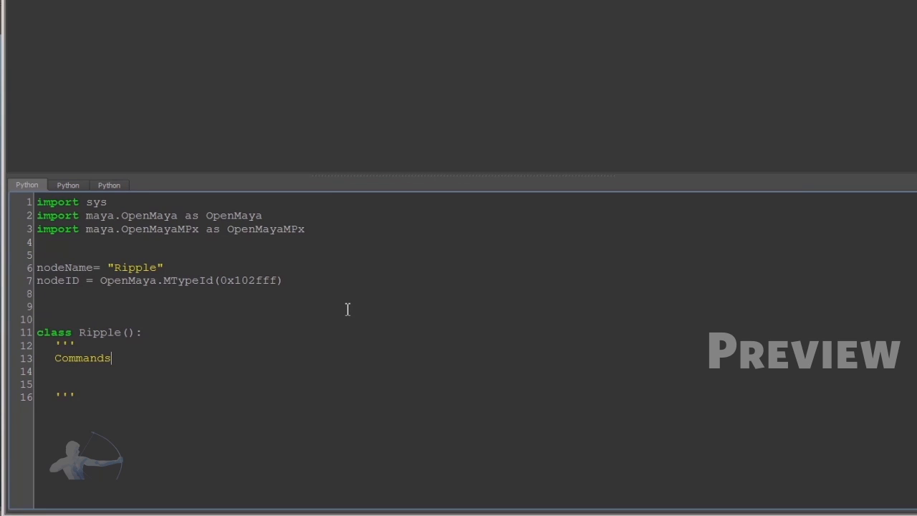
text(----> MP)
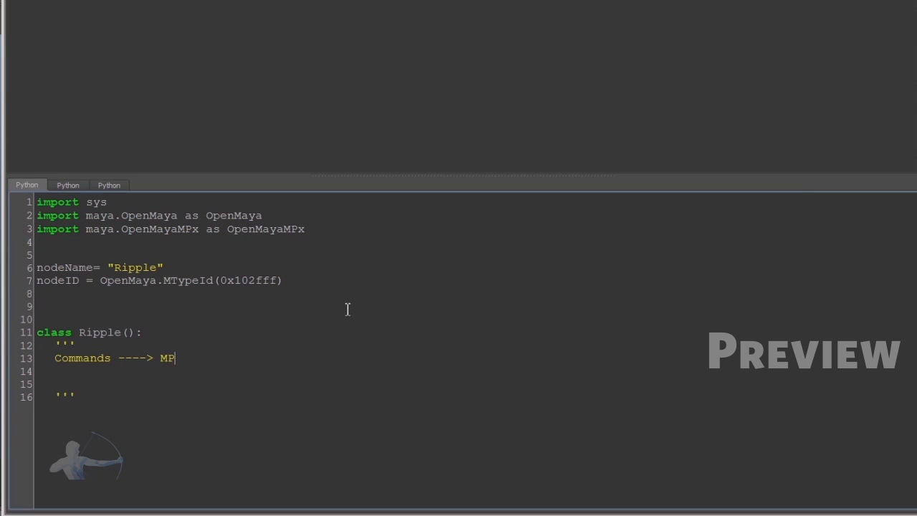
text(x)
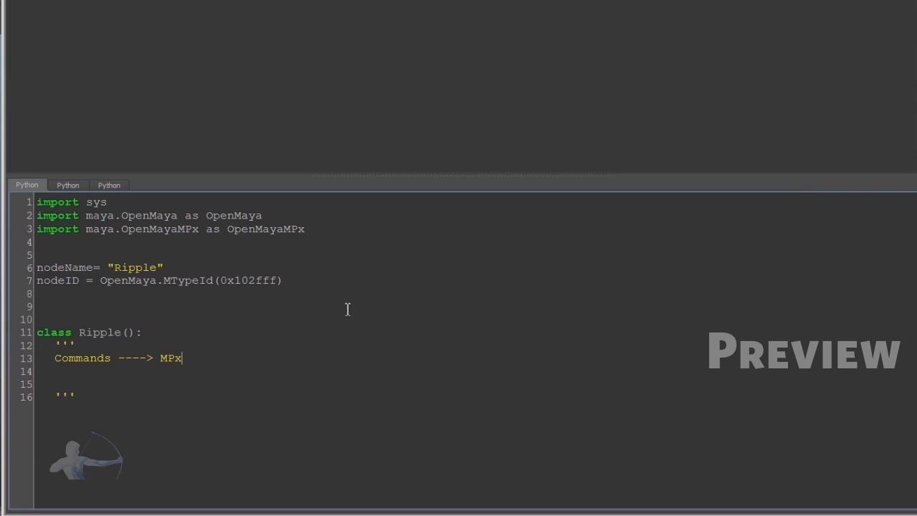
text(Command)
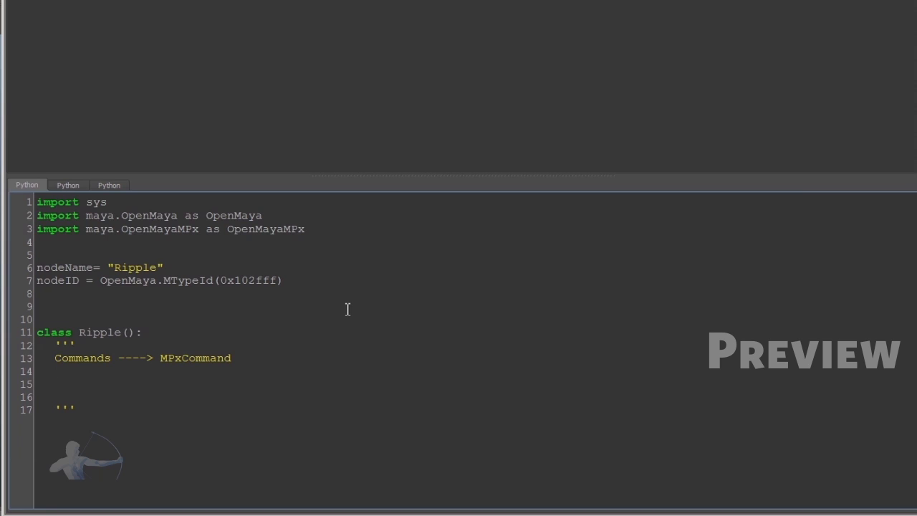
Add Custom ----> MPxNode and Deformer ----> MPxDeformerNode to the docstring.
text(Custo)
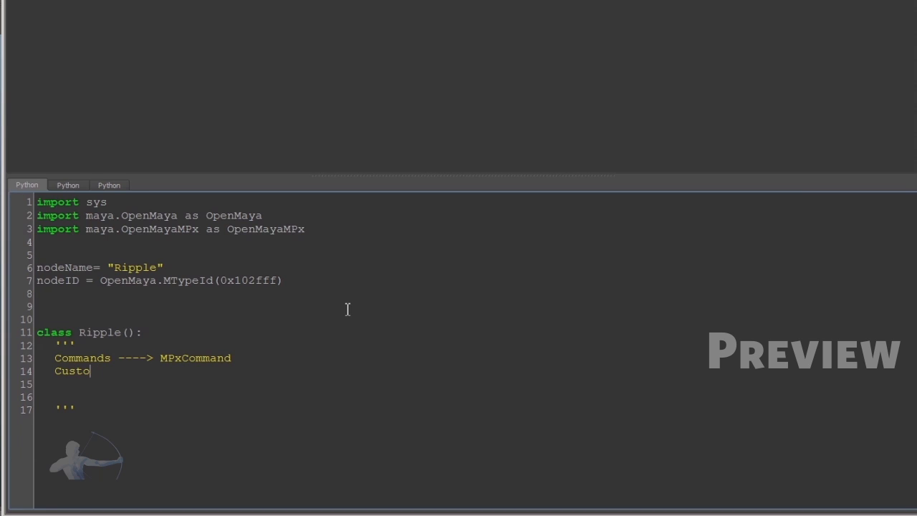
text(m   ---->)
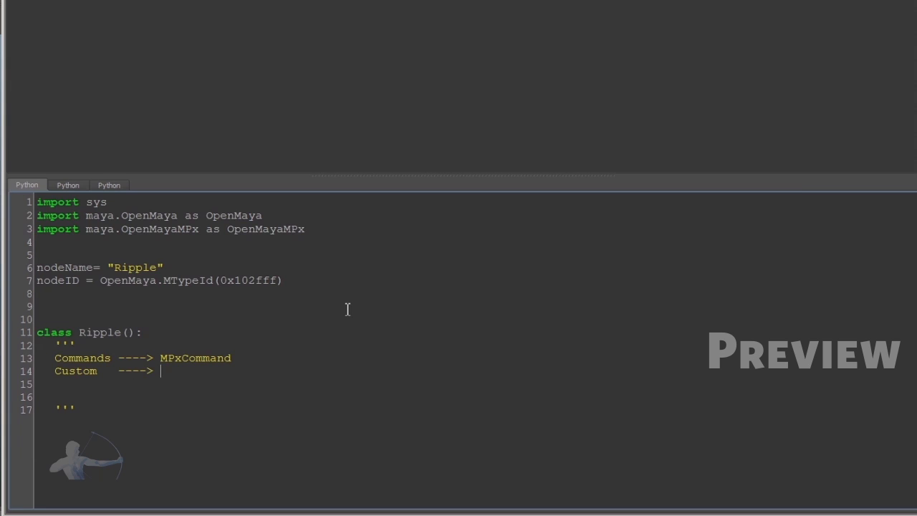
text(MPx)
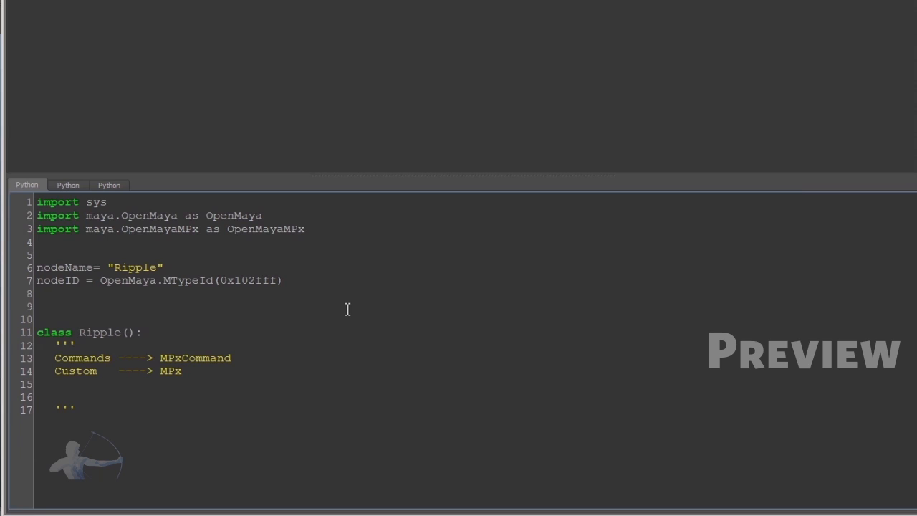
text(Node)
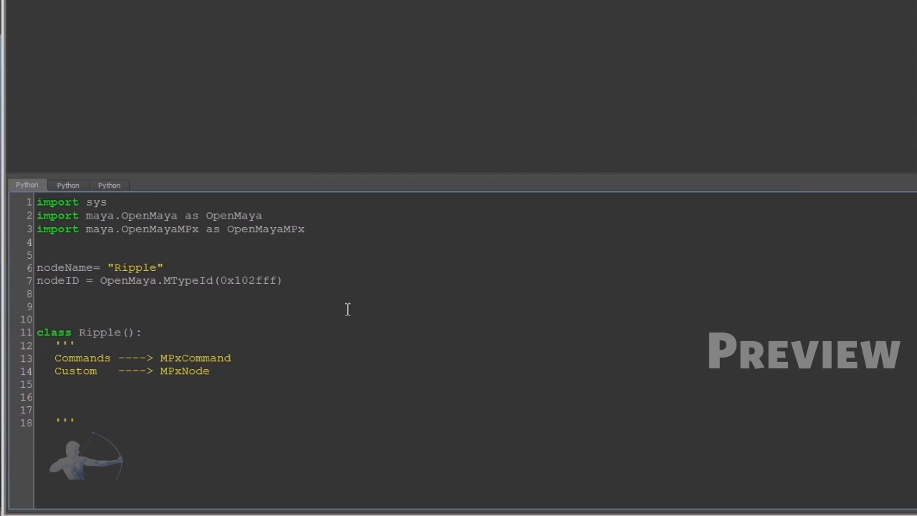
text(Deformer)
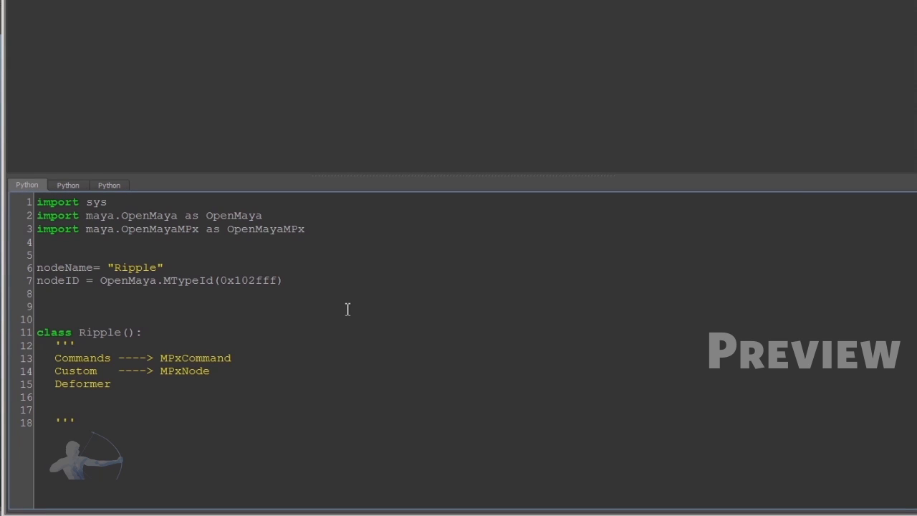
text(---->)
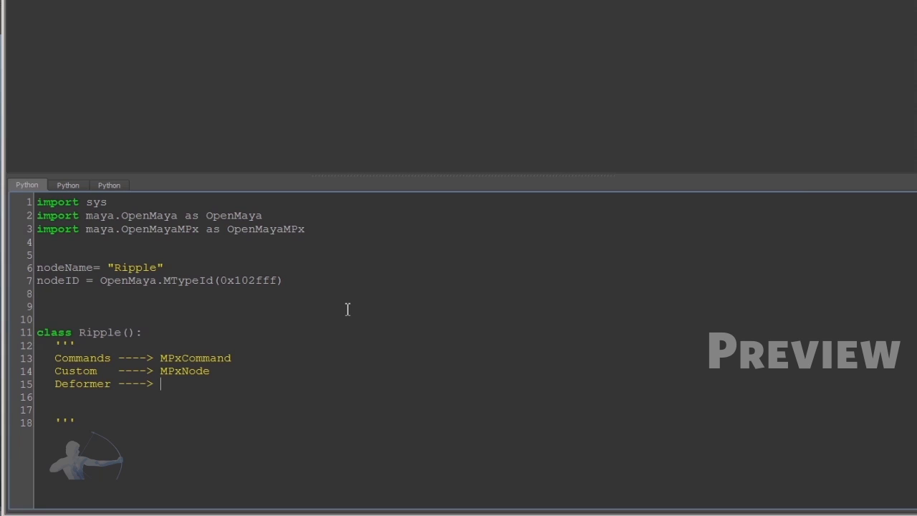
text(MPxDeformerNo)
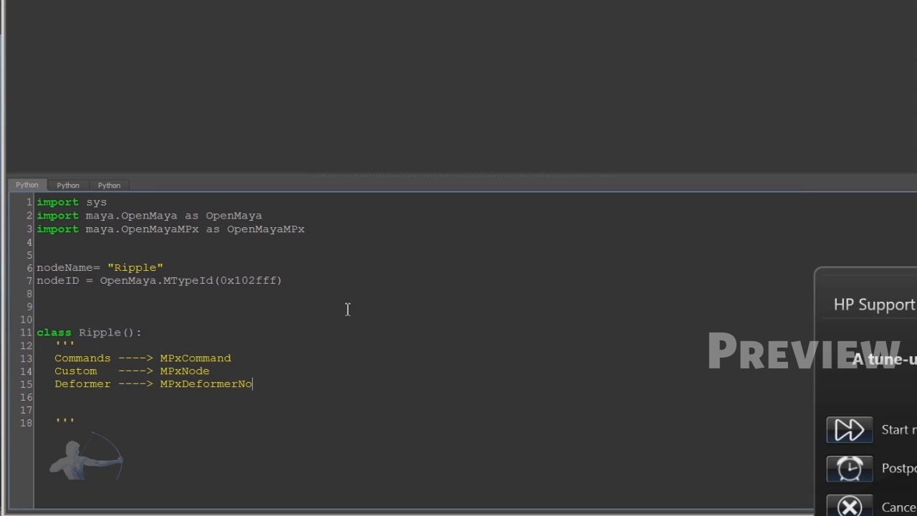
text(de)
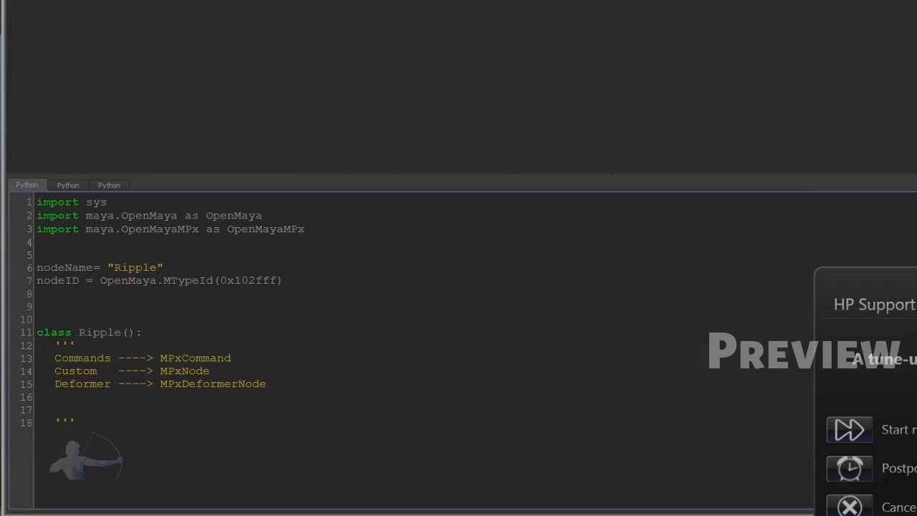